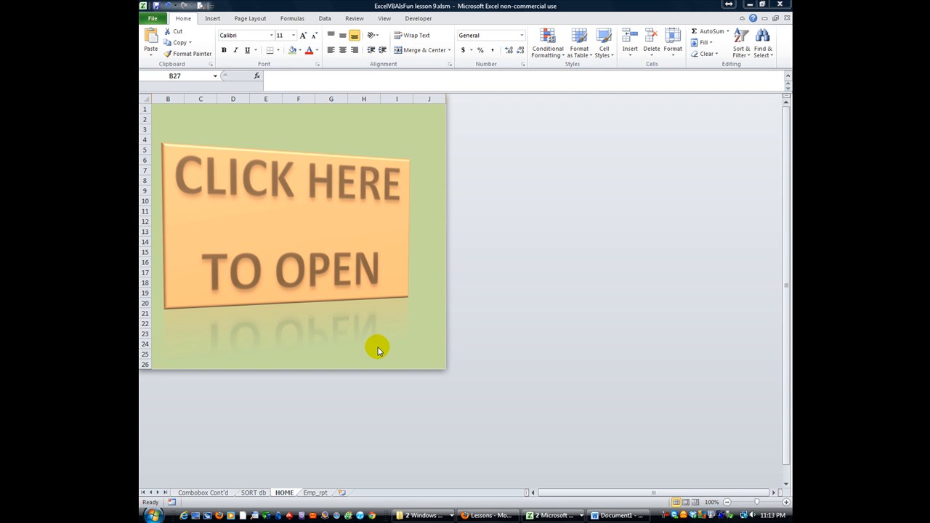
{"action": "mouse_move", "coordinate": [369, 354]}
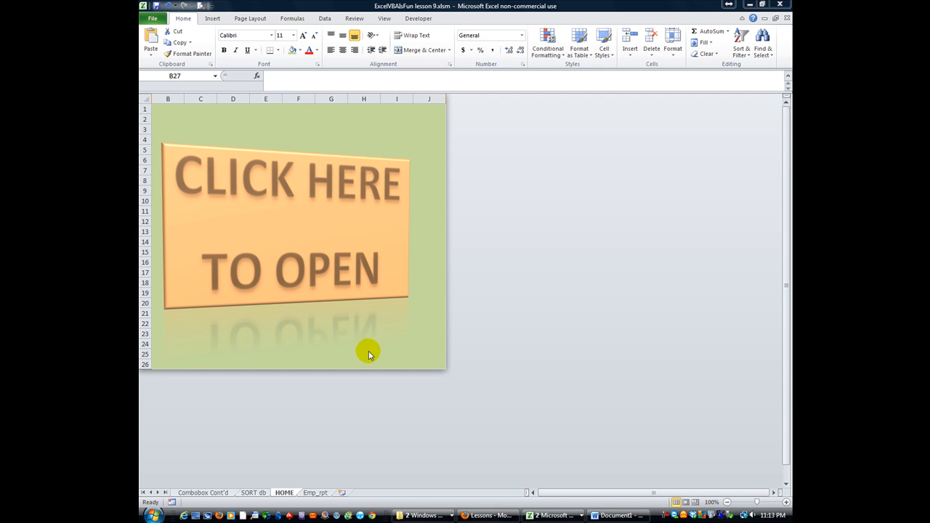
{"action": "mouse_move", "coordinate": [337, 312]}
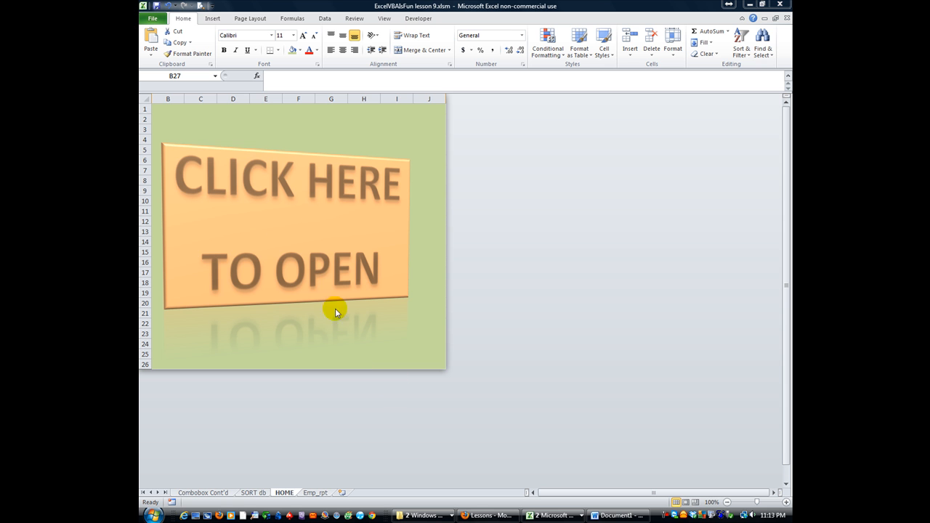
{"action": "mouse_move", "coordinate": [276, 218]}
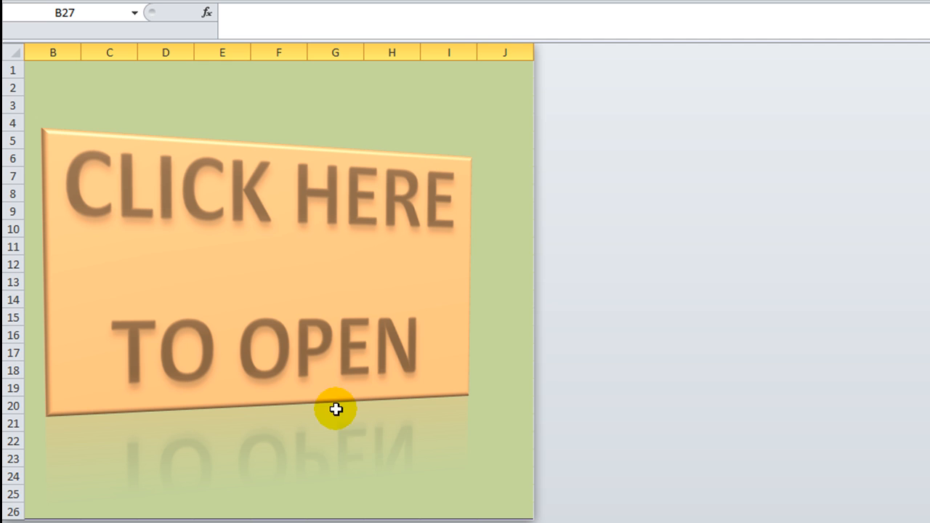
{"action": "mouse_move", "coordinate": [288, 321]}
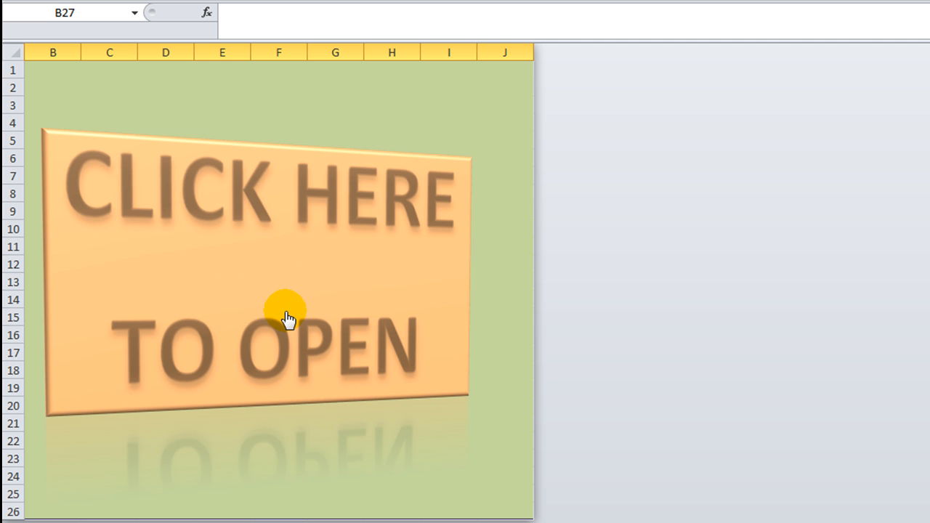
{"action": "mouse_move", "coordinate": [299, 505]}
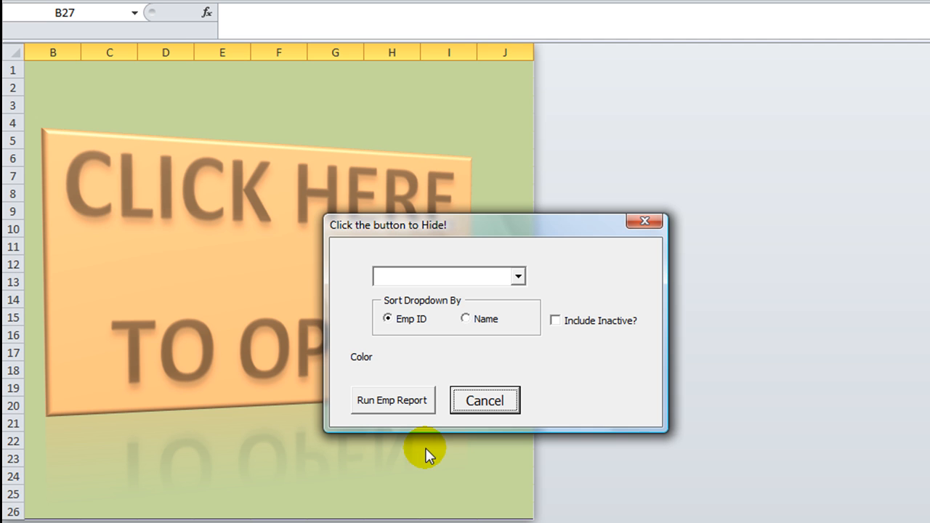
{"action": "mouse_move", "coordinate": [494, 218]}
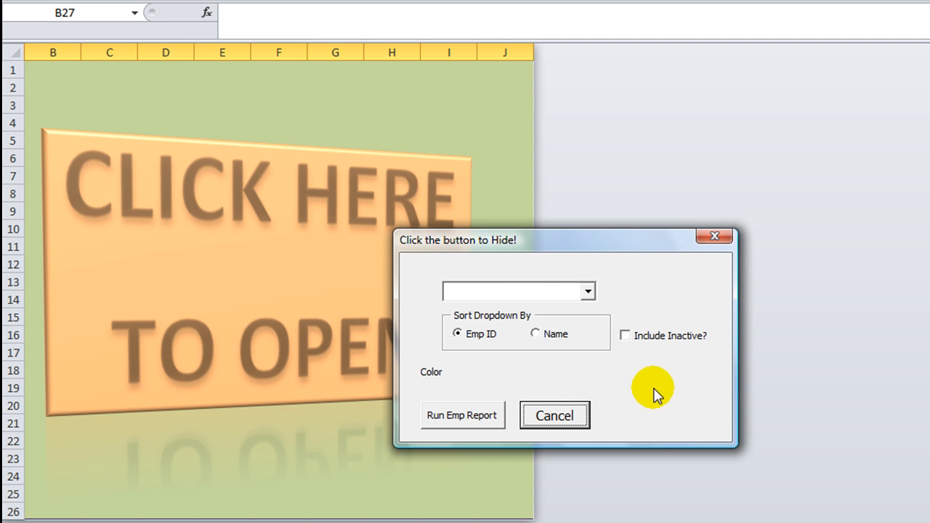
{"action": "mouse_move", "coordinate": [603, 391]}
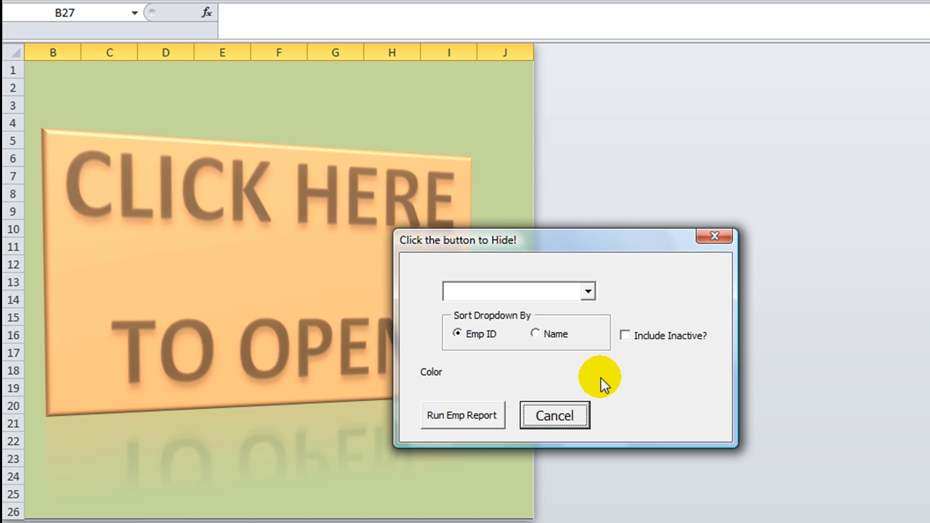
{"action": "mouse_move", "coordinate": [613, 381]}
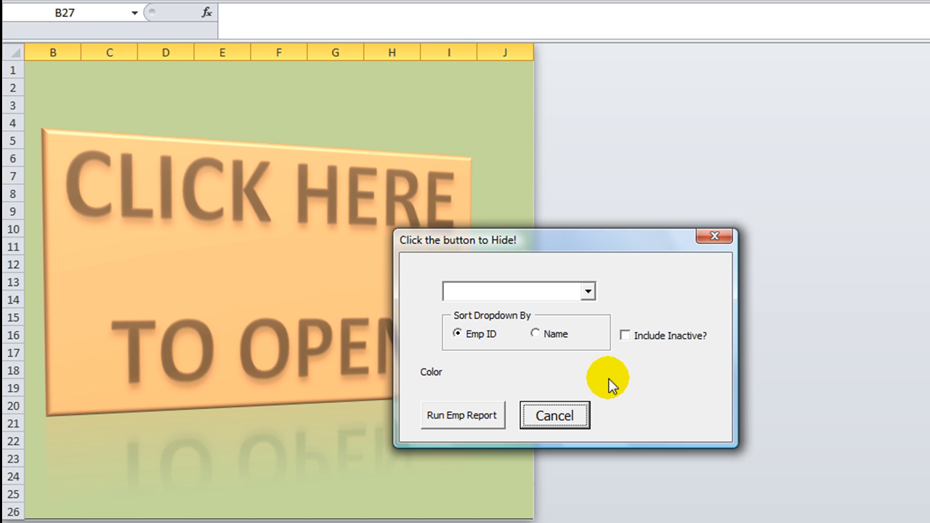
{"action": "mouse_move", "coordinate": [470, 421]}
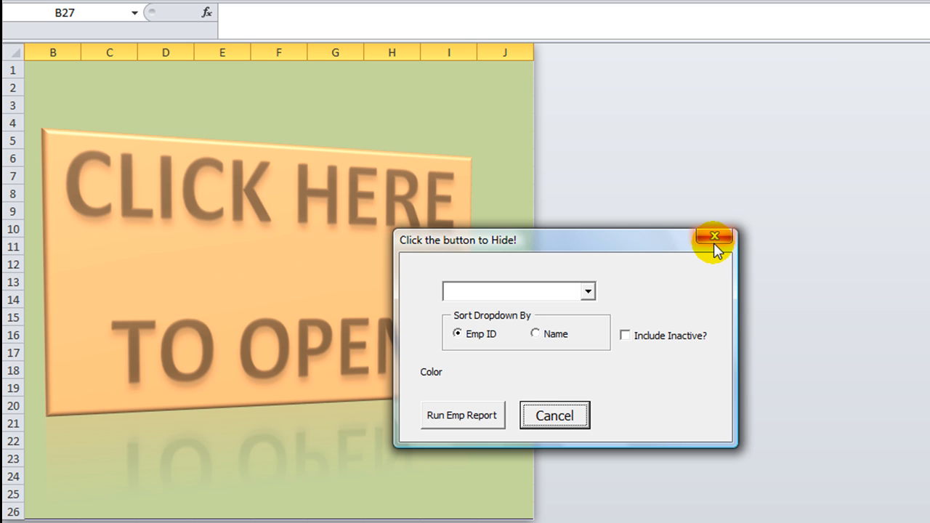
{"action": "mouse_move", "coordinate": [714, 235]}
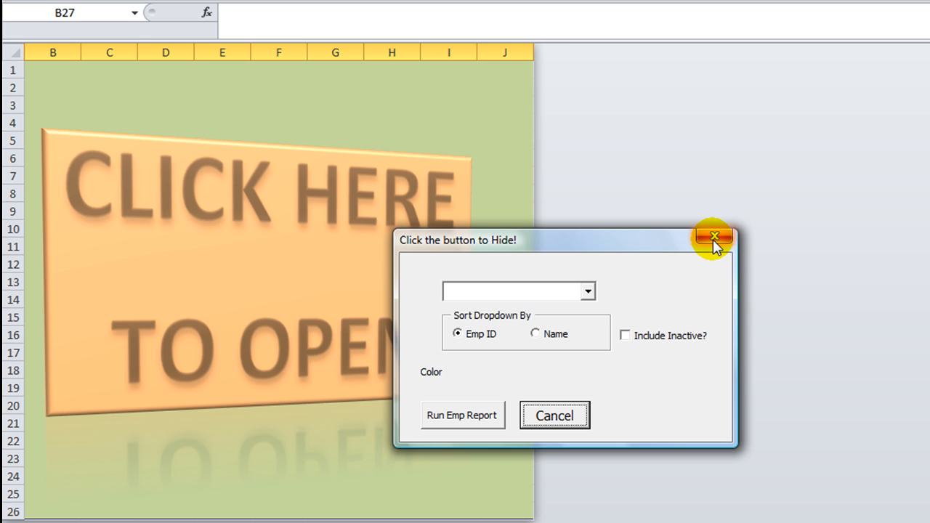
Step: Draw a new checkbox right of the Color label and caption it 'Print Preview?'
{"action": "left_click", "coordinate": [713, 237]}
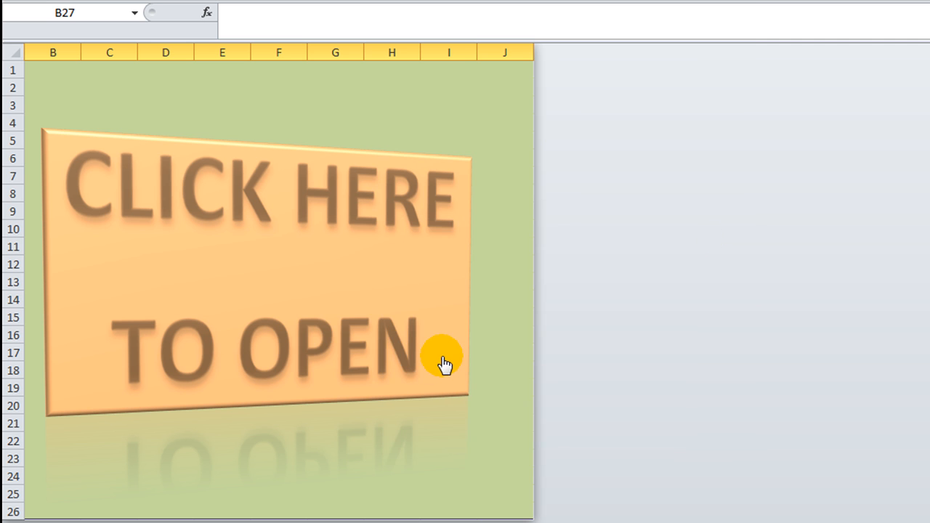
{"action": "left_click", "coordinate": [442, 362]}
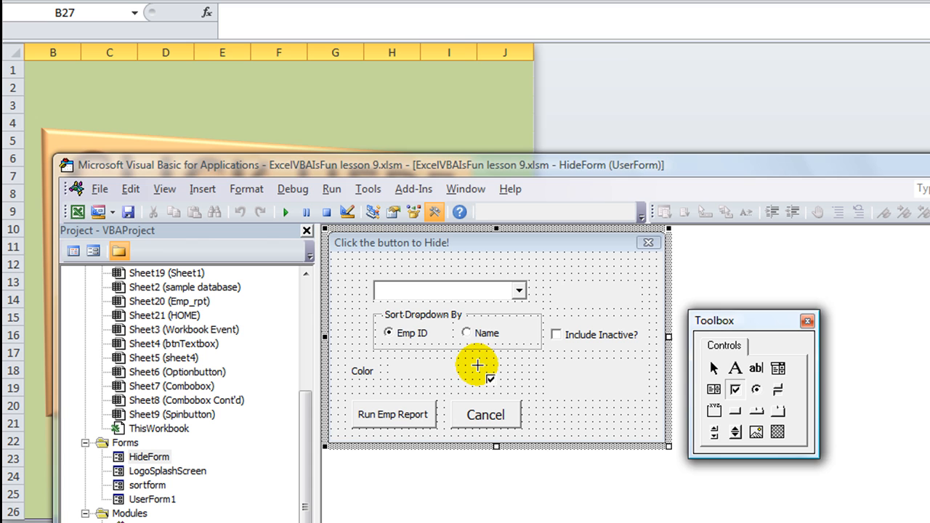
{"action": "left_click_drag", "start_coordinate": [477, 356], "coordinate": [609, 381]}
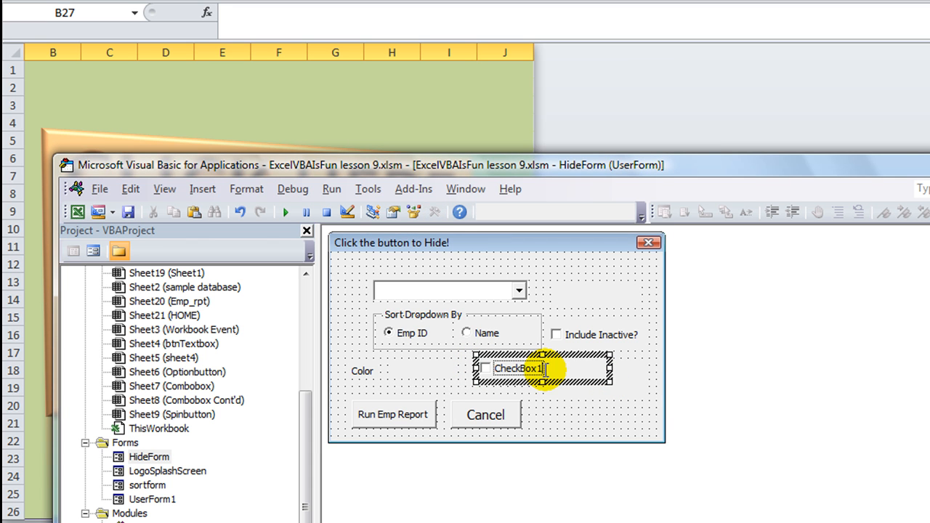
{"action": "double_click", "coordinate": [518, 370]}
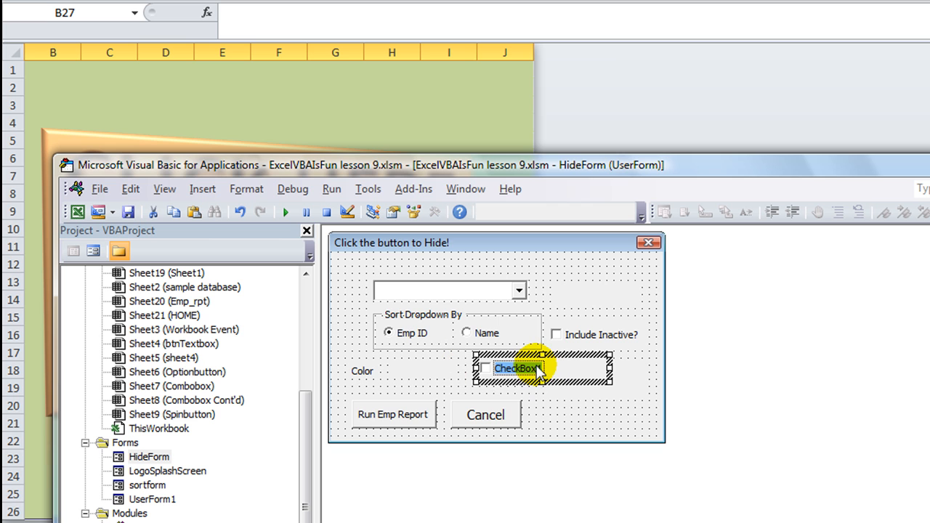
{"action": "type", "text": "Print Preview?"}
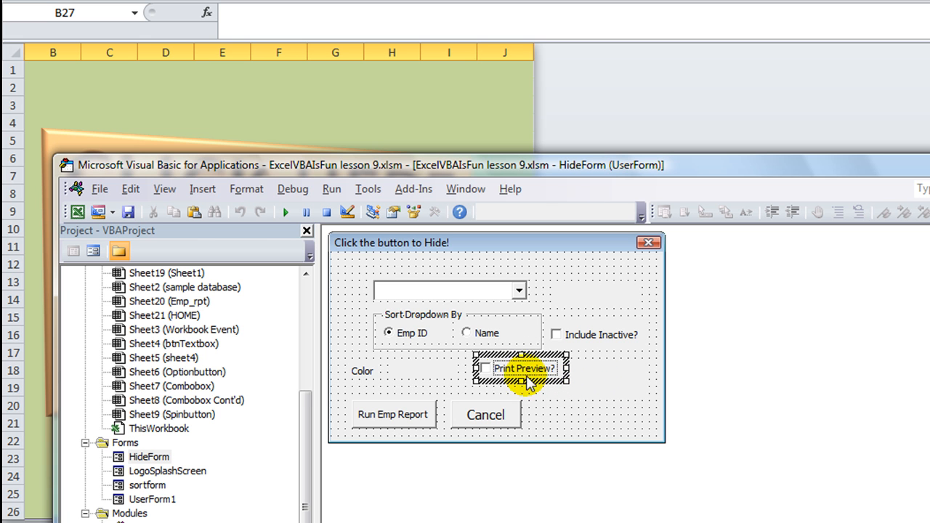
{"action": "left_click", "coordinate": [493, 368]}
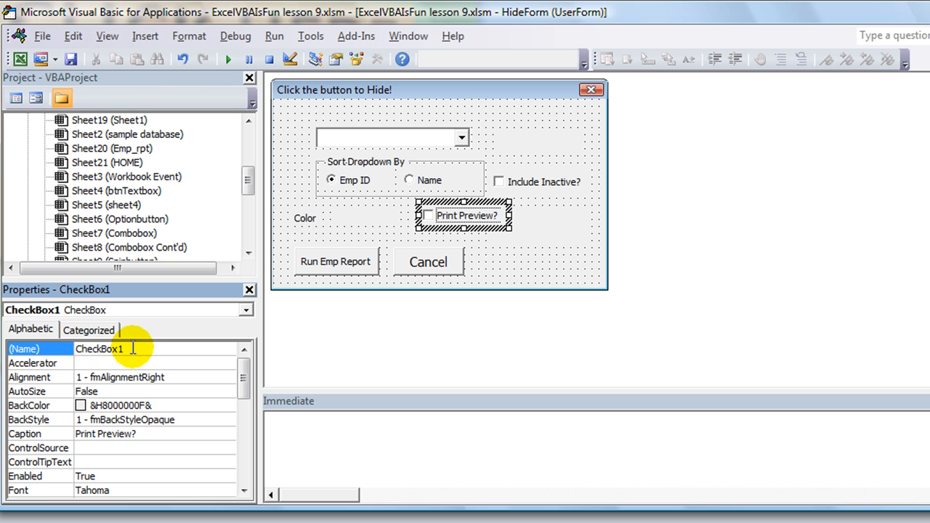
Step: Rename the checkbox's (Name) property from CheckBox1 to cbPrintPreview
{"action": "type", "text": "c"}
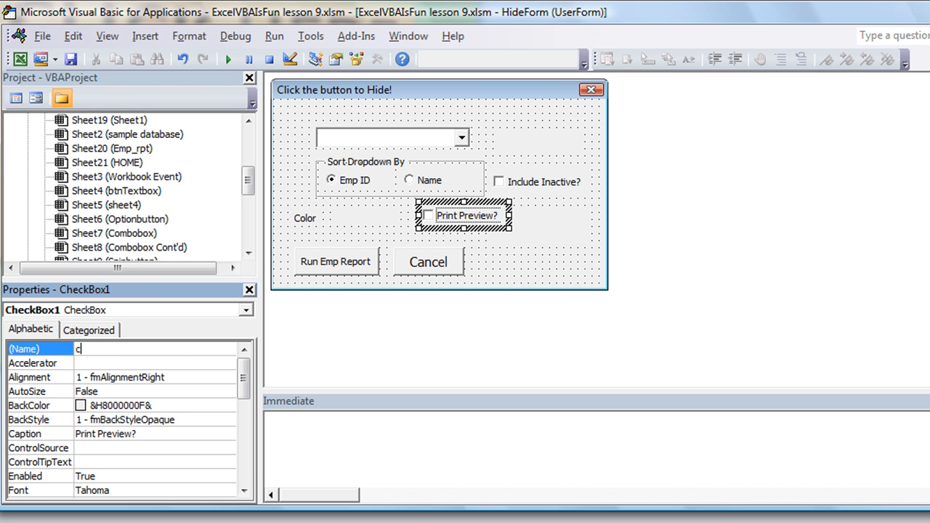
{"action": "type", "text": "bPritn"}
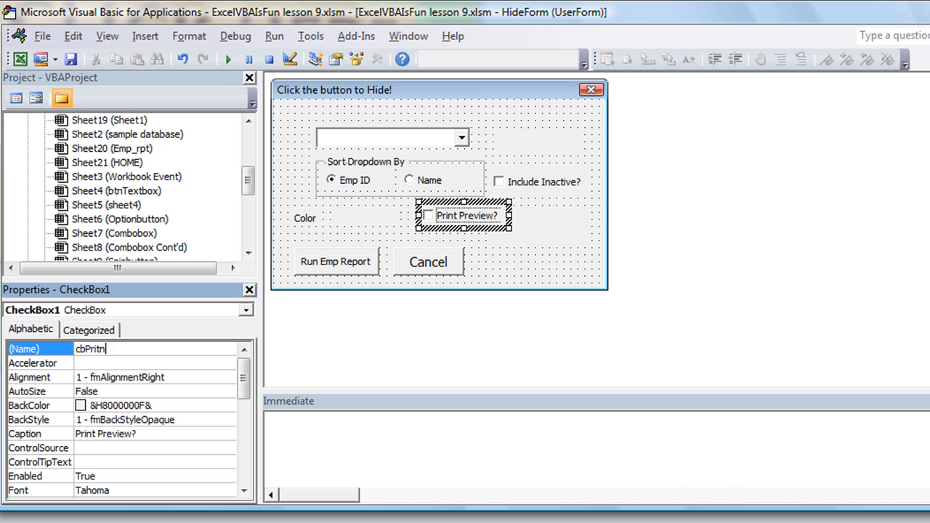
{"action": "type", "text": "cbPrintPRe"}
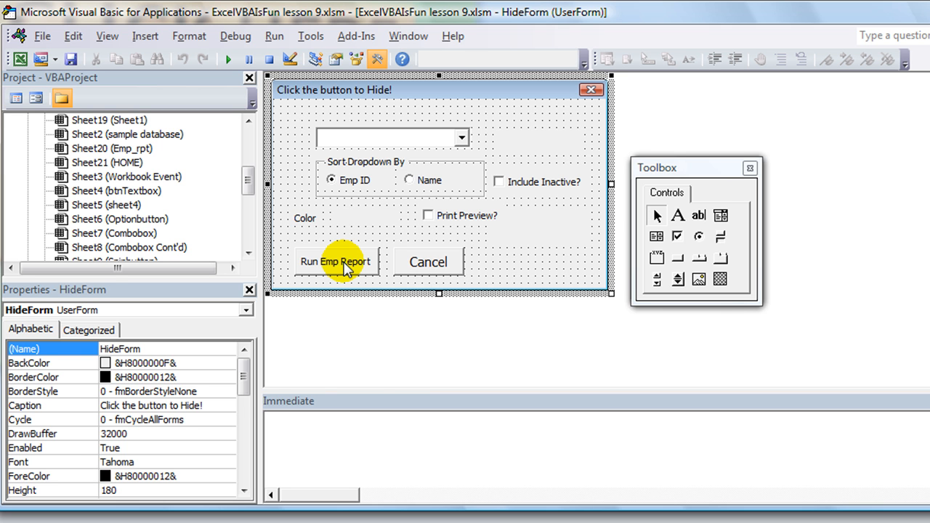
Step: In btnRunEmp_Click after ersheet.Select, write 'If Me.cbPrintPreview = True Then'
{"action": "double_click", "coordinate": [336, 261]}
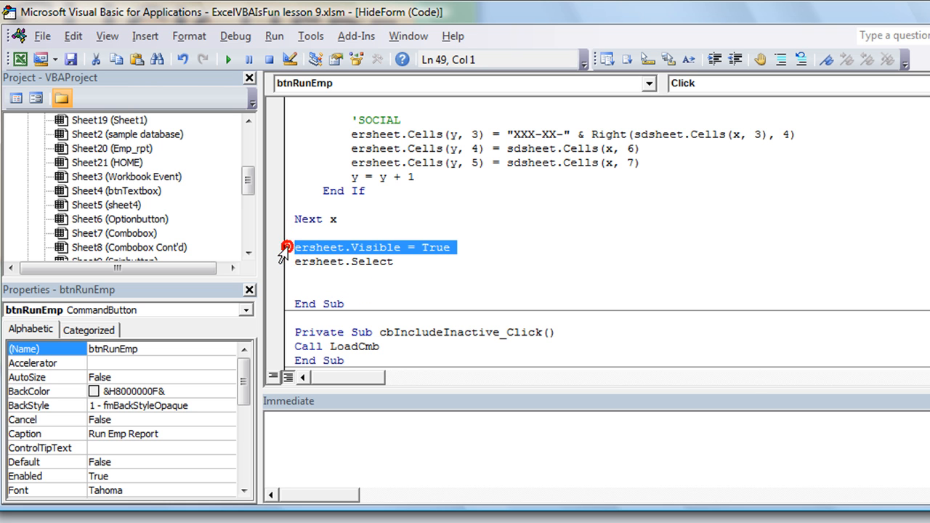
{"action": "left_click", "coordinate": [317, 247]}
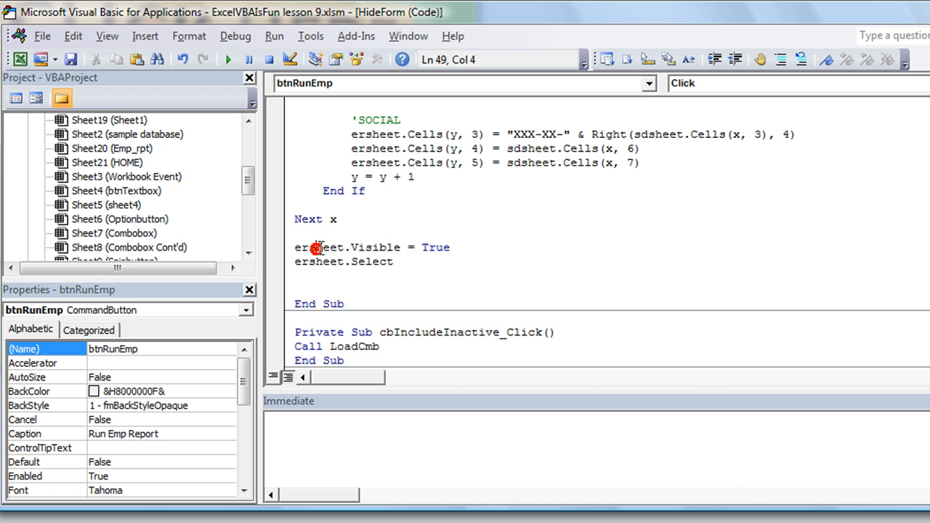
{"action": "double_click", "coordinate": [317, 247]}
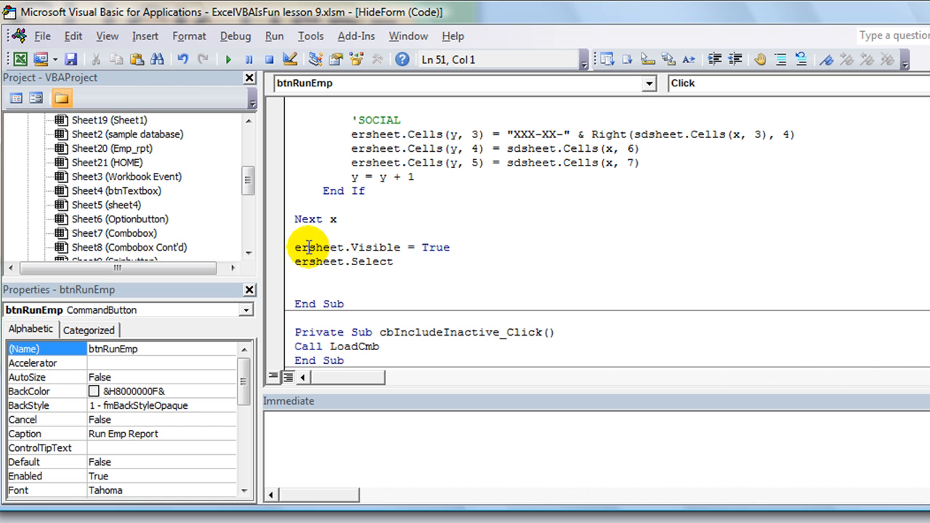
{"action": "mouse_move", "coordinate": [285, 244]}
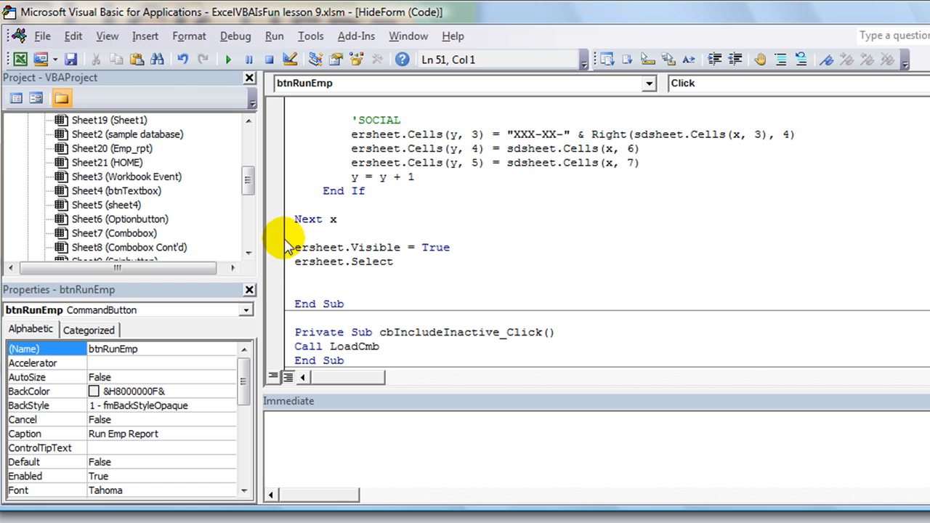
{"action": "triple_click", "coordinate": [362, 247]}
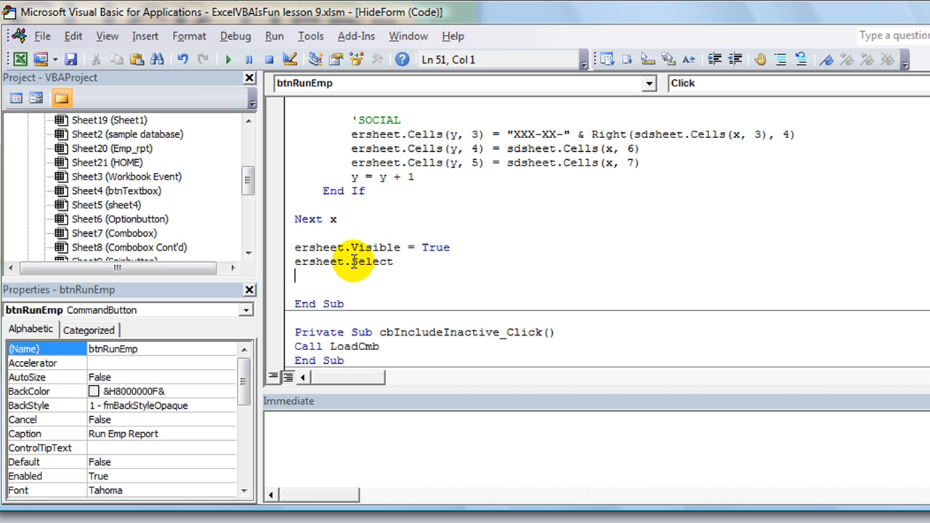
{"action": "mouse_move", "coordinate": [380, 282]}
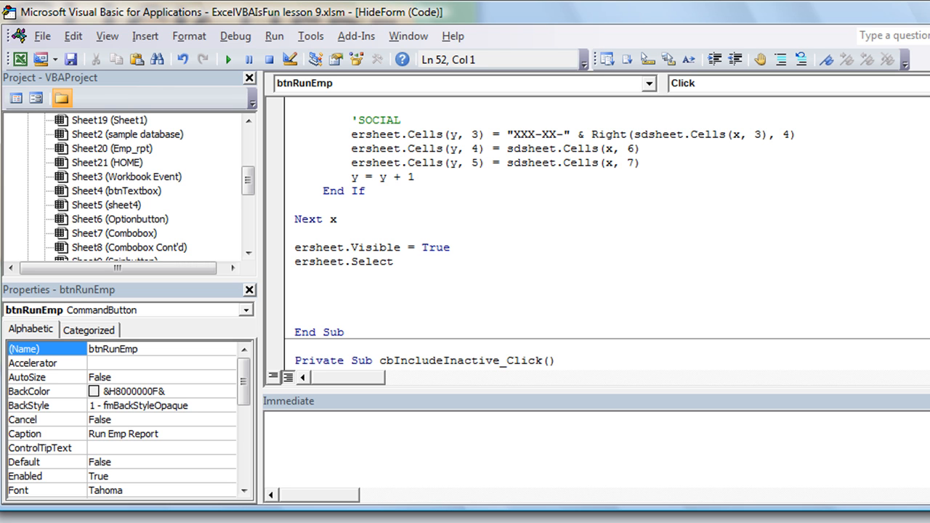
{"action": "type", "text": "if"}
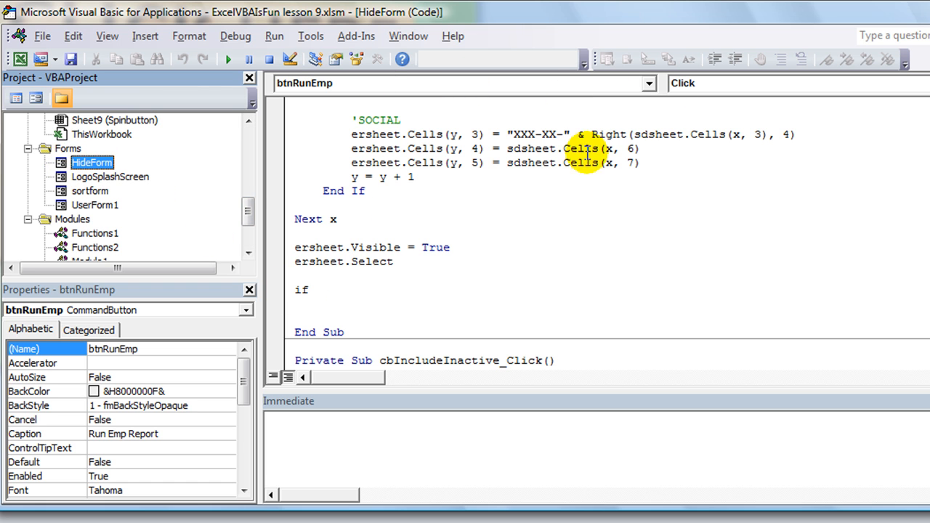
{"action": "left_click", "coordinate": [369, 279]}
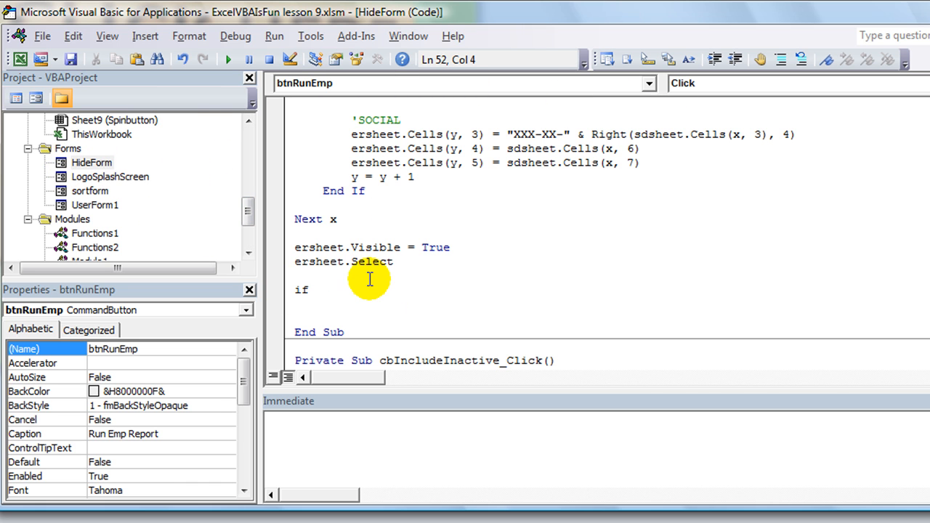
{"action": "type", "text": "me."}
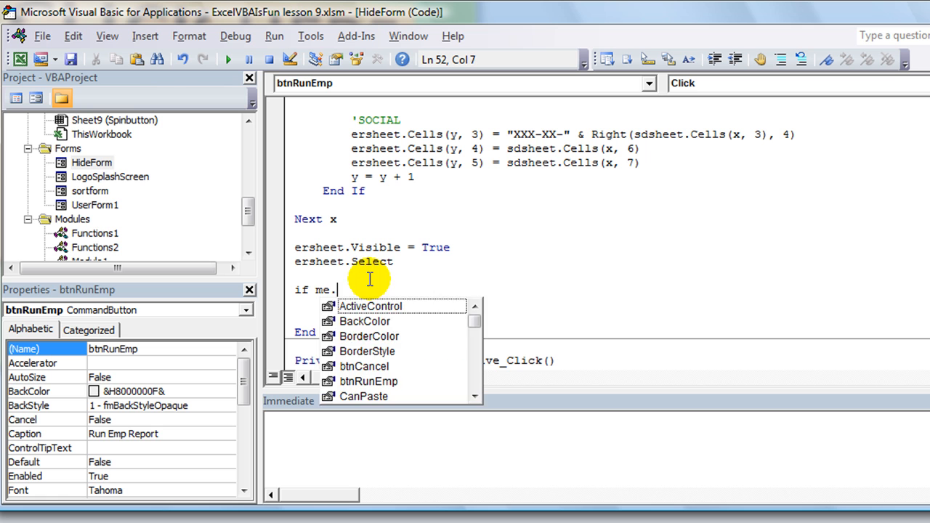
{"action": "type", "text": "hide"}
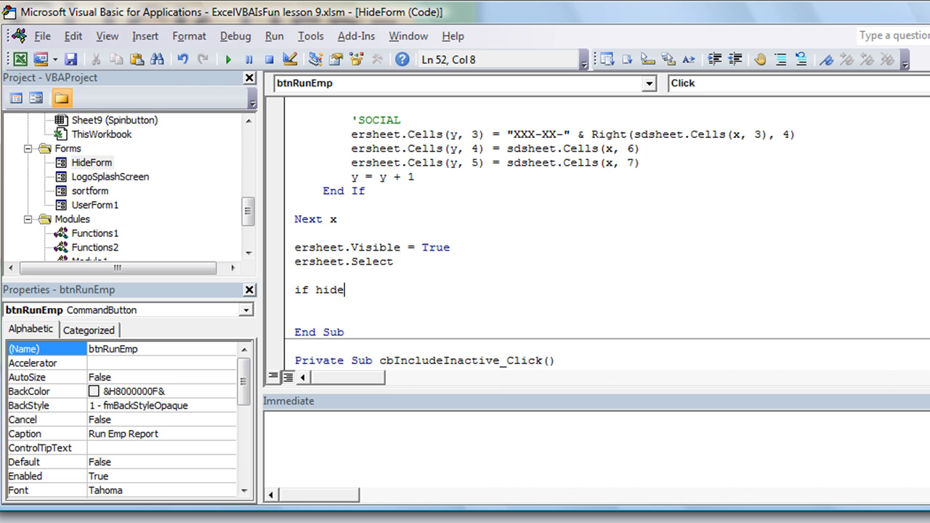
{"action": "key", "text": "BackSpace"}
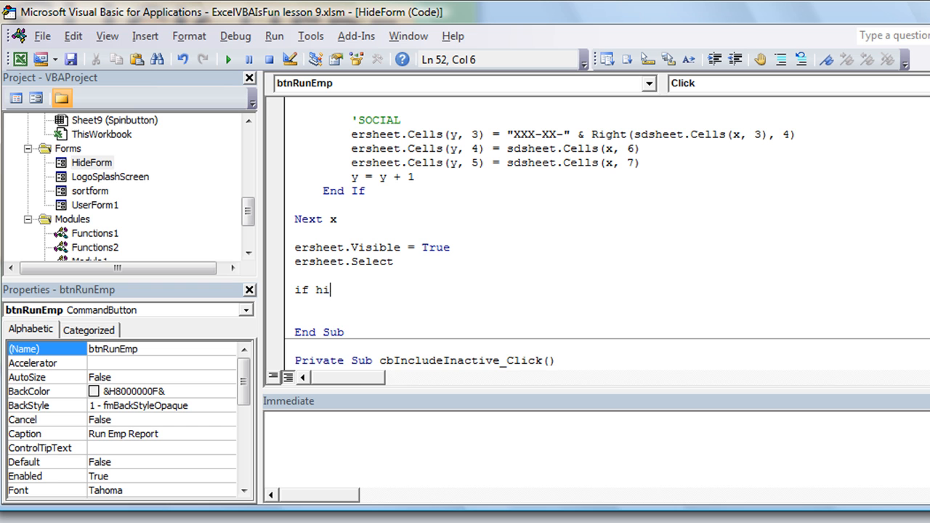
{"action": "type", "text": "me."}
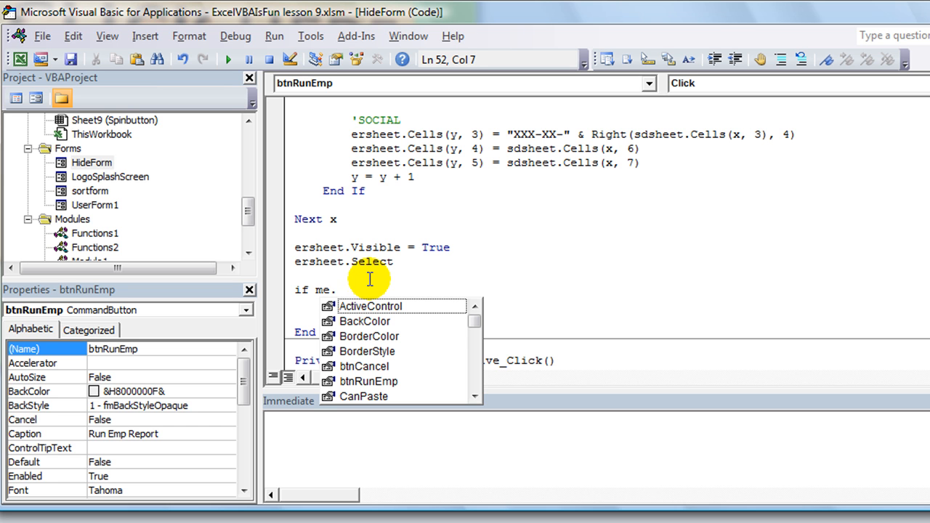
{"action": "type", "text": "cbp"}
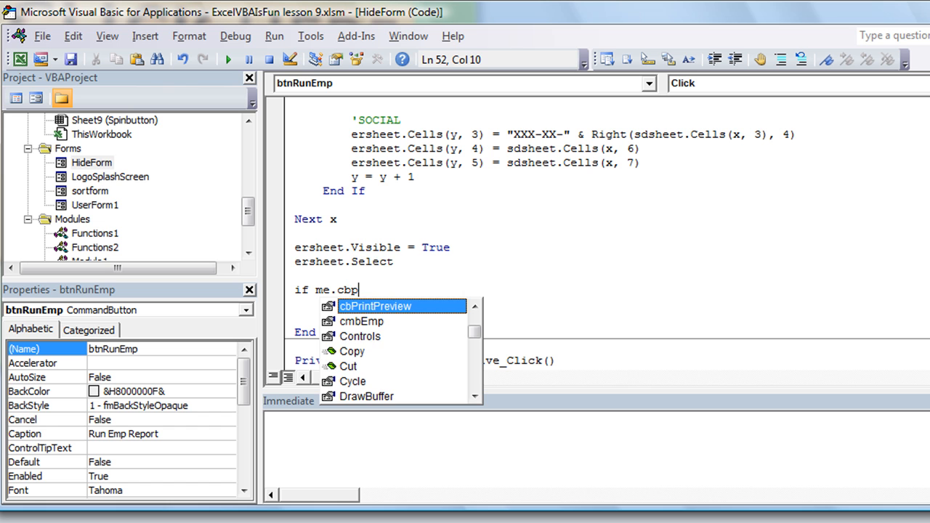
{"action": "key", "text": "Tab"}
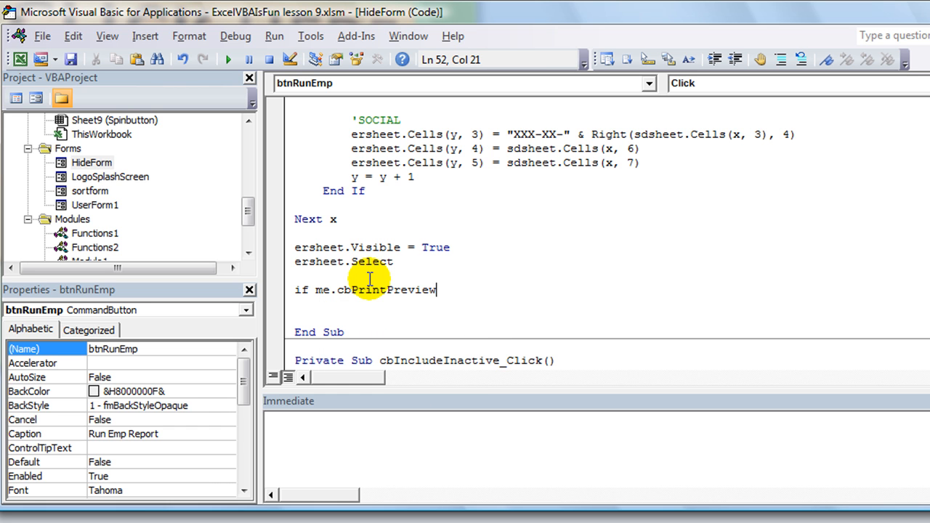
{"action": "type", "text": "=true"}
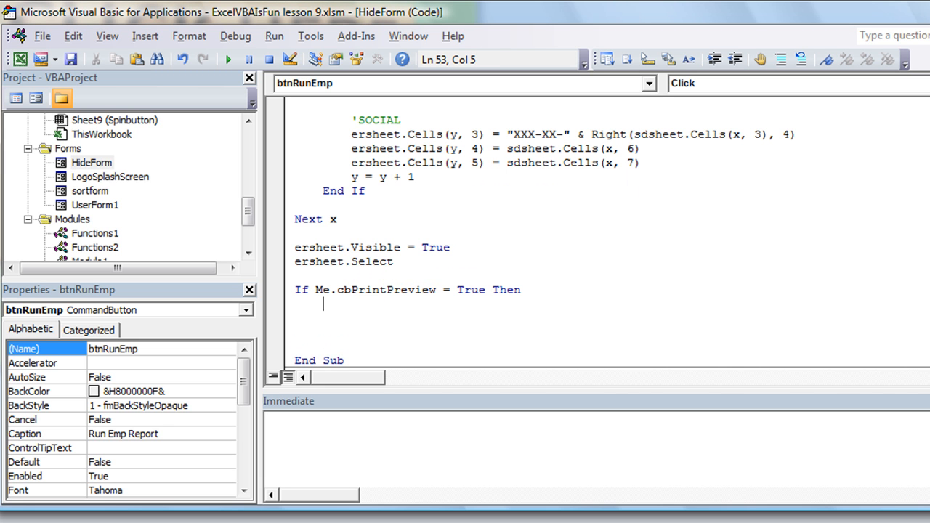
{"action": "mouse_move", "coordinate": [308, 247]}
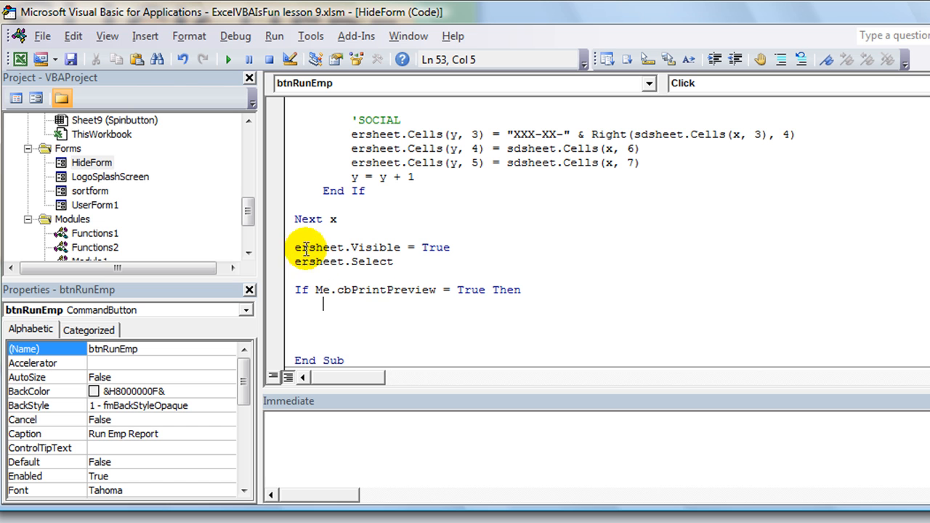
Step: Complete the block with 'ersheet.PrintPreview' and 'End If'
{"action": "type", "text": "ersh"}
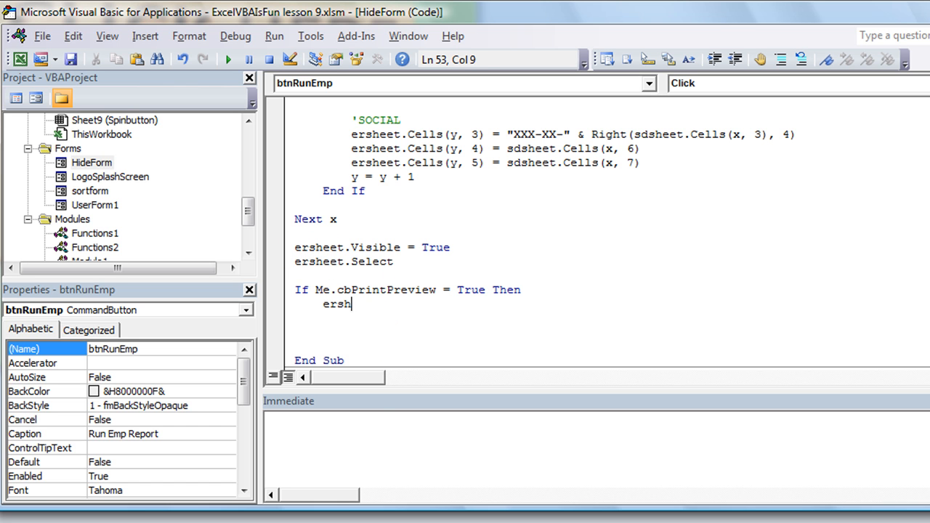
{"action": "type", "text": "."}
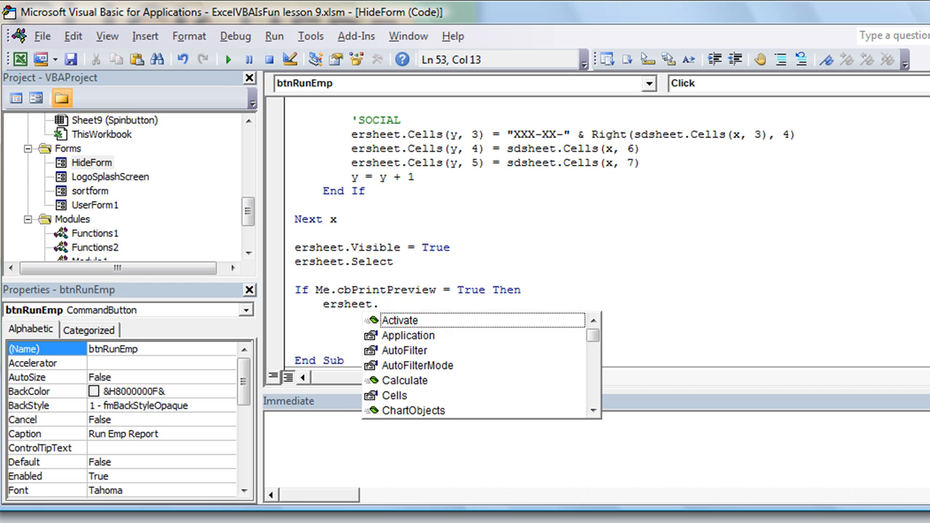
{"action": "type", "text": "printpr"}
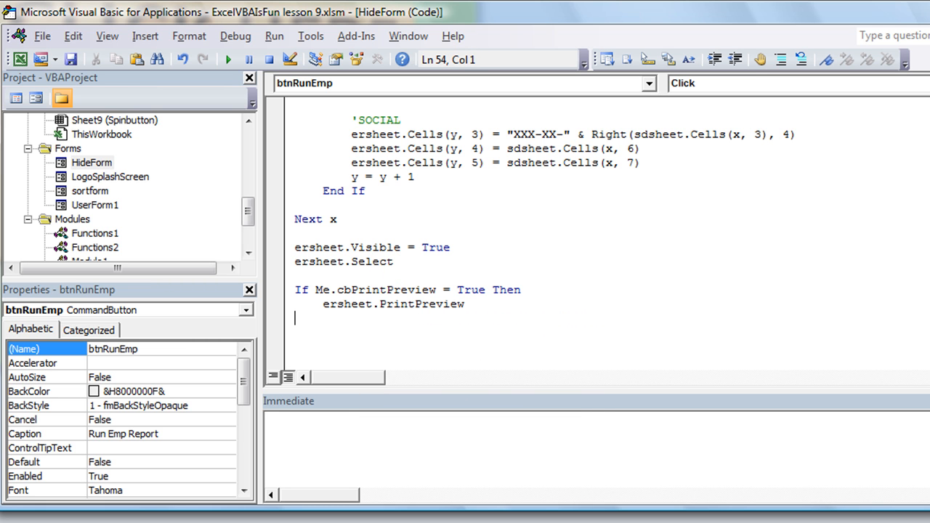
{"action": "type", "text": "endif"}
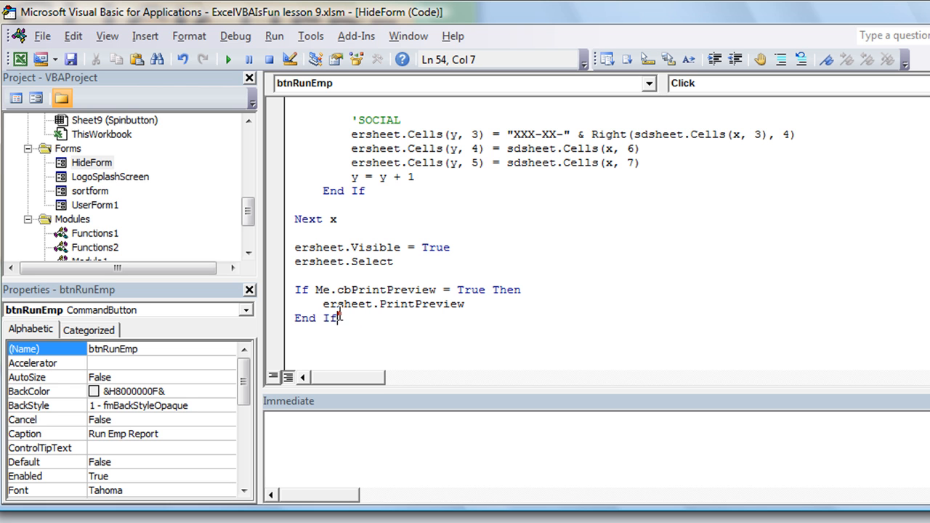
{"action": "double_click", "coordinate": [387, 289]}
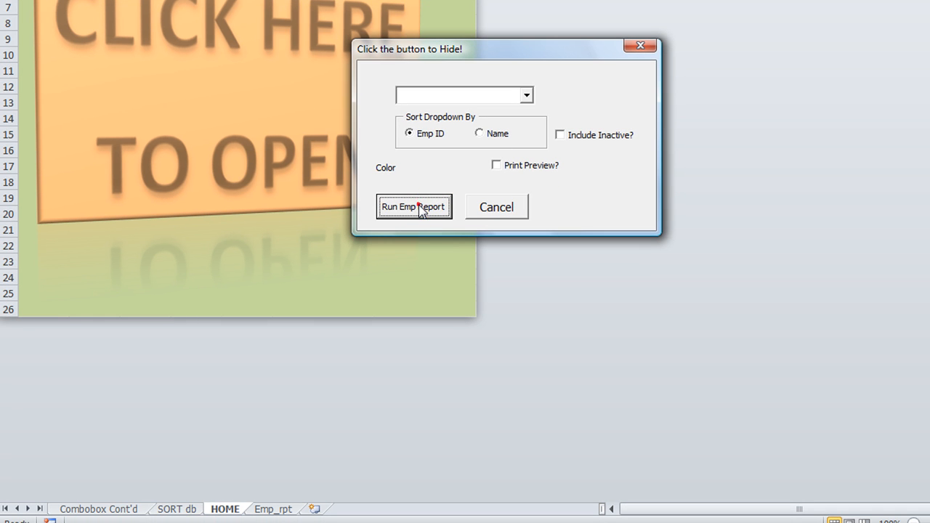
Step: Run the employee report from HideForm with Print Preview? unticked
{"action": "left_click", "coordinate": [413, 206]}
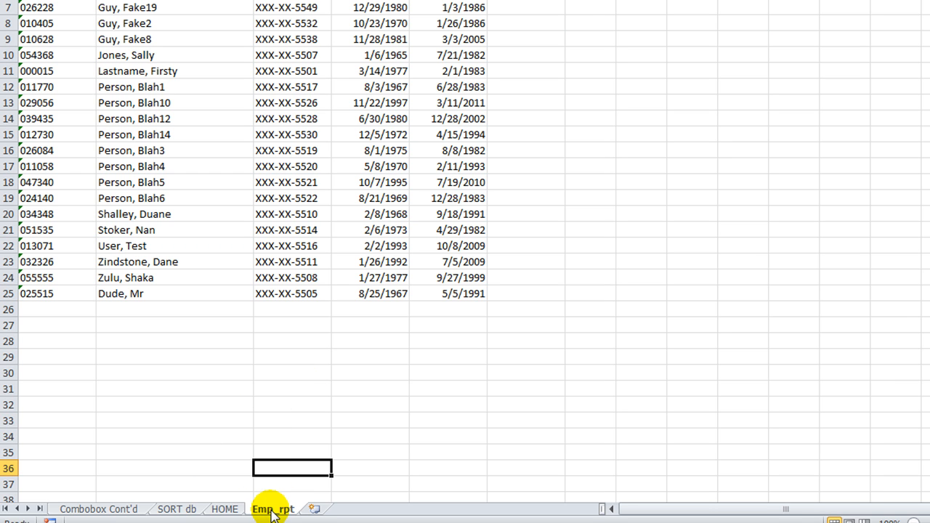
{"action": "mouse_move", "coordinate": [238, 430]}
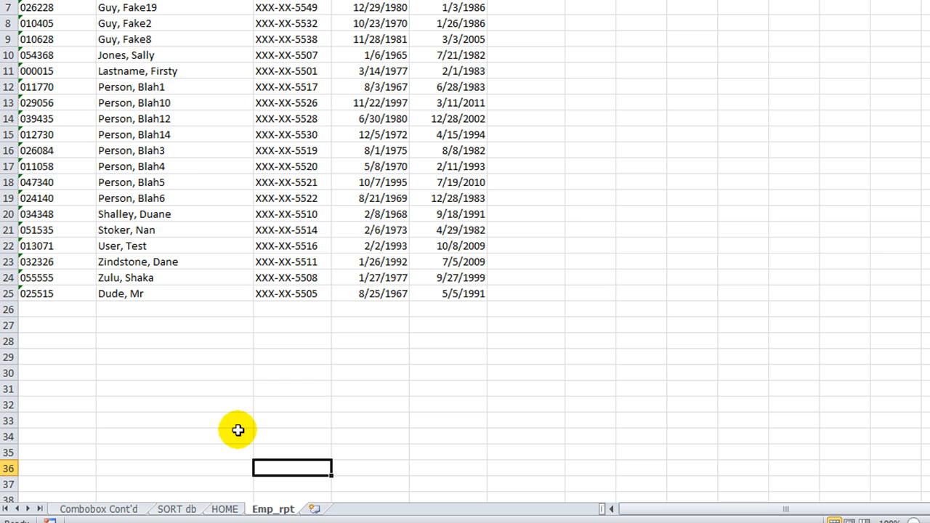
{"action": "mouse_move", "coordinate": [238, 430]}
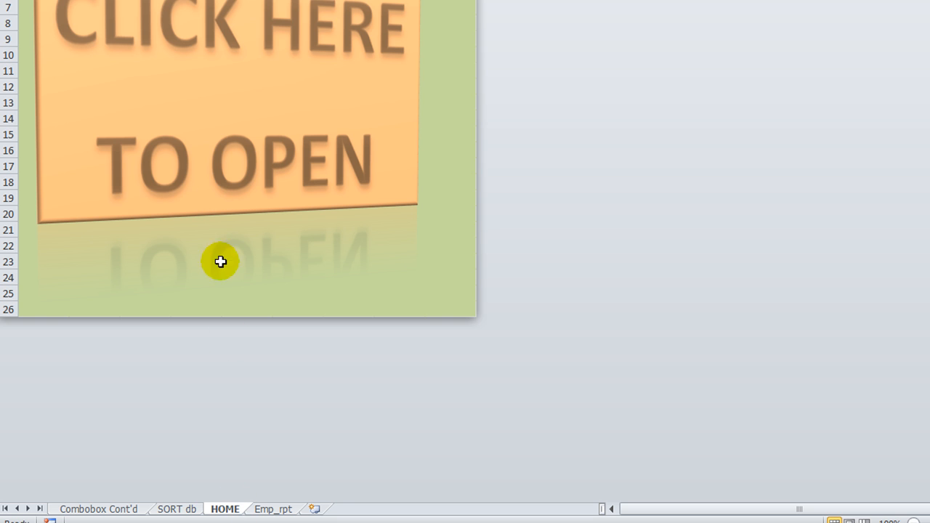
Step: Tick Print Preview?, run the report, view and close the Active Employee List preview
{"action": "left_click", "coordinate": [221, 262]}
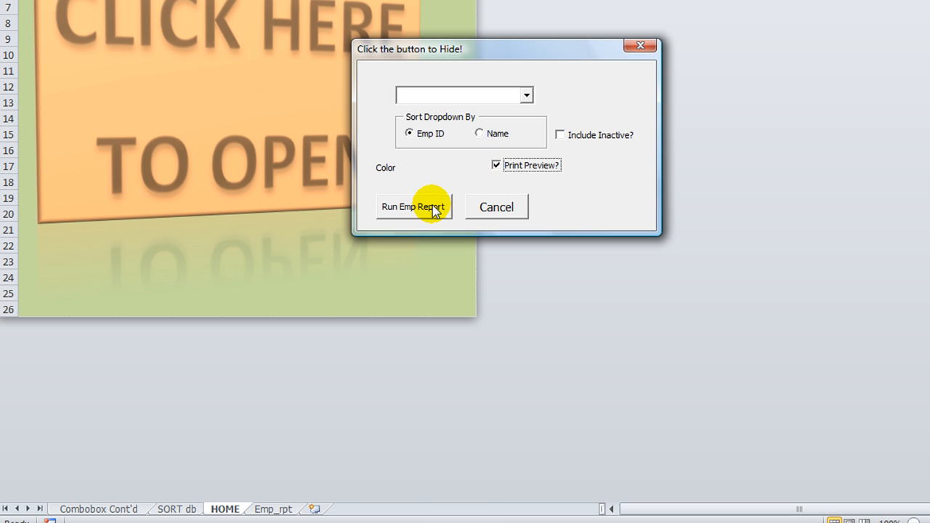
{"action": "left_click", "coordinate": [413, 206]}
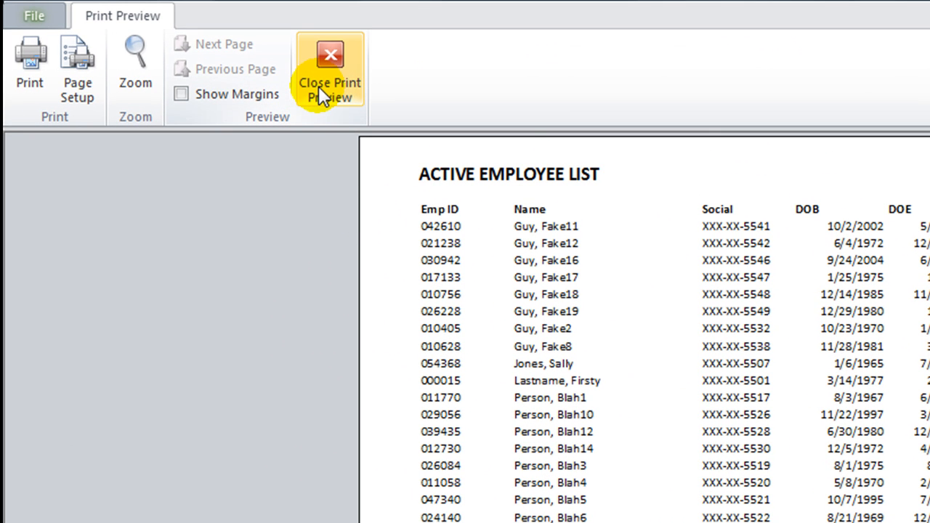
{"action": "left_click", "coordinate": [328, 65]}
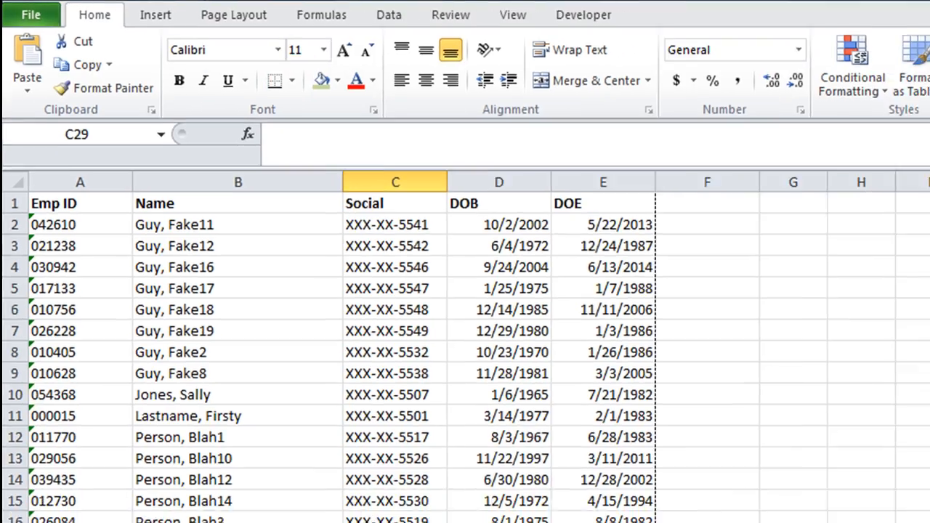
{"action": "key", "text": "Alt+F11"}
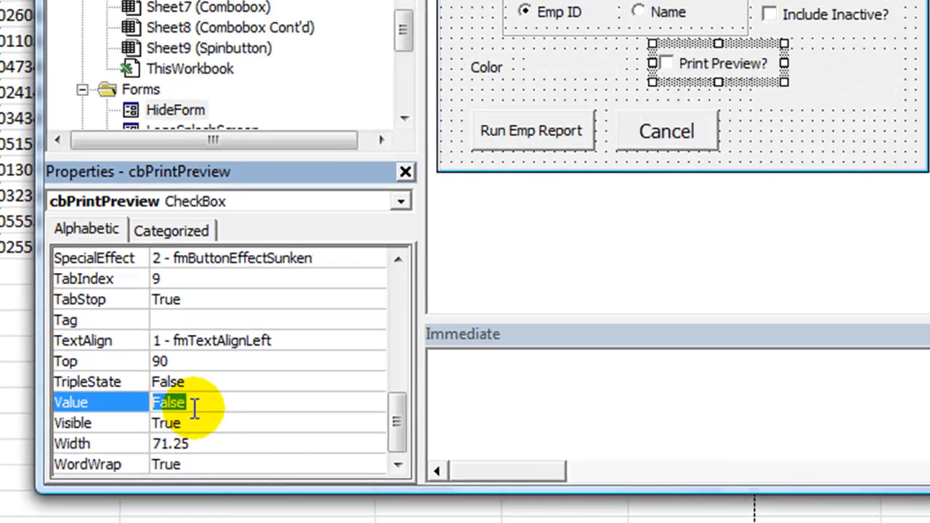
Step: Set cbPrintPreview's Value property to True so it starts ticked
{"action": "type", "text": "true"}
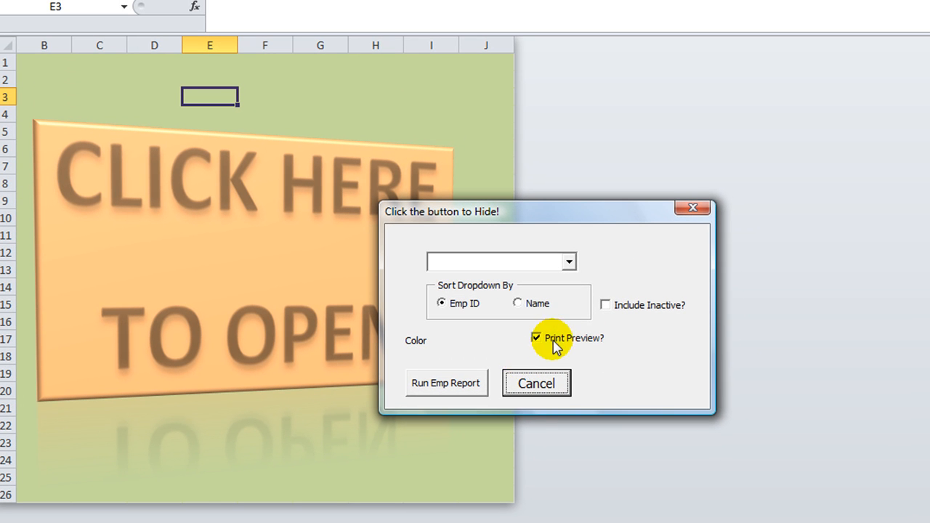
Step: Bring up HideForm with Print Preview? already ticked and run the employee report
{"action": "left_click", "coordinate": [446, 384]}
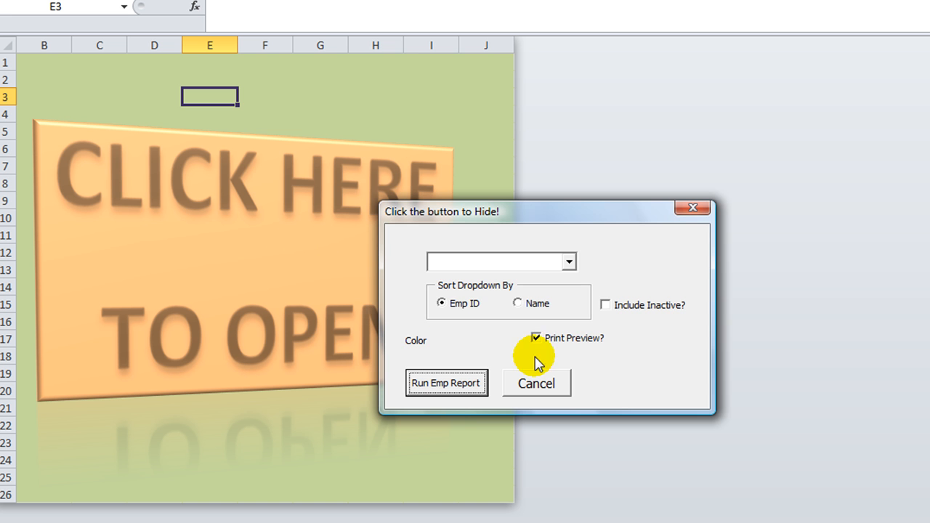
{"action": "left_click", "coordinate": [535, 384]}
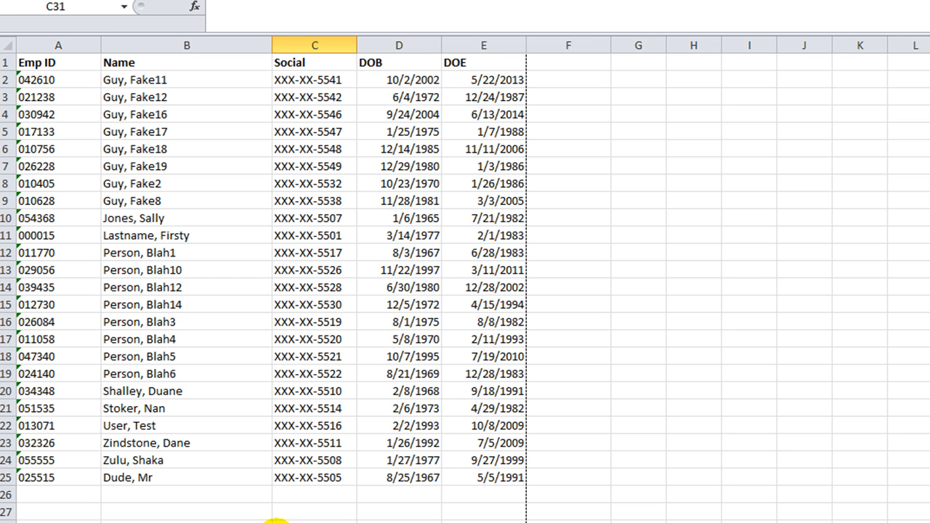
{"action": "scroll", "scroll_direction": "down", "scroll_amount": 3}
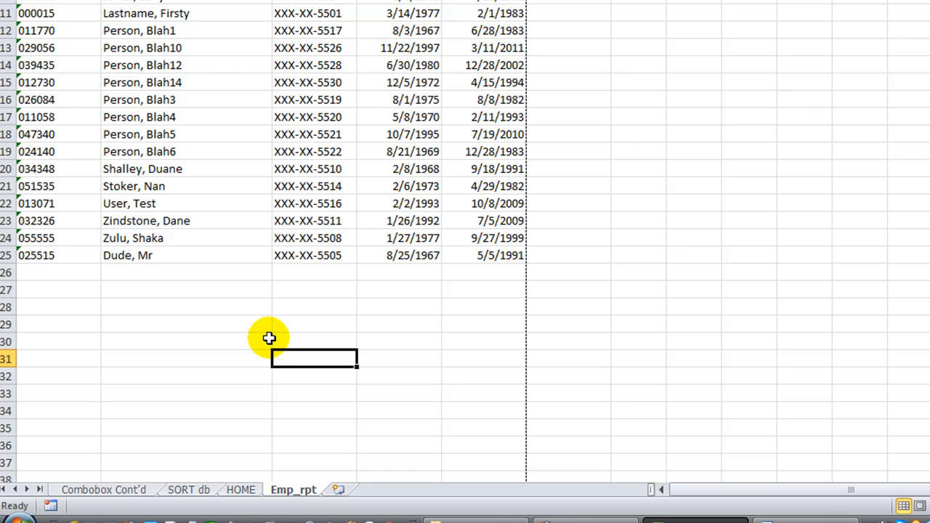
{"action": "mouse_move", "coordinate": [288, 337]}
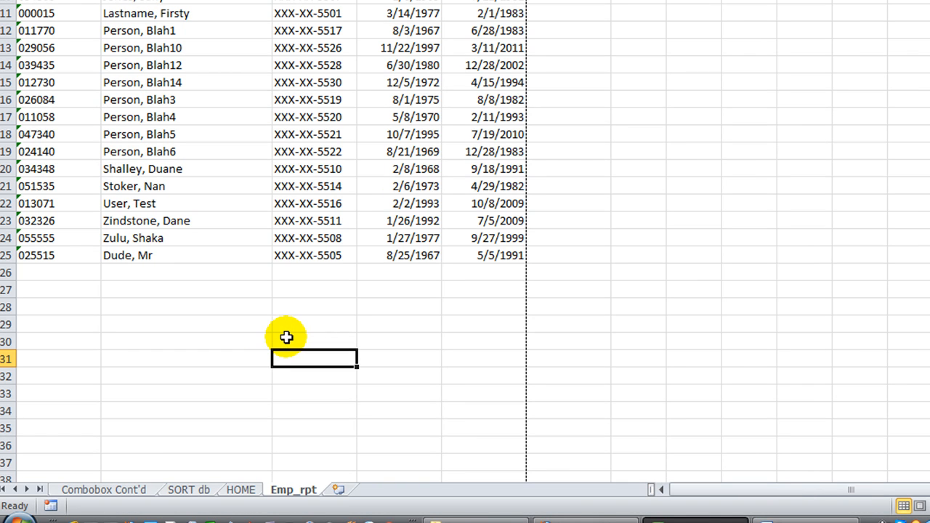
{"action": "mouse_move", "coordinate": [279, 500]}
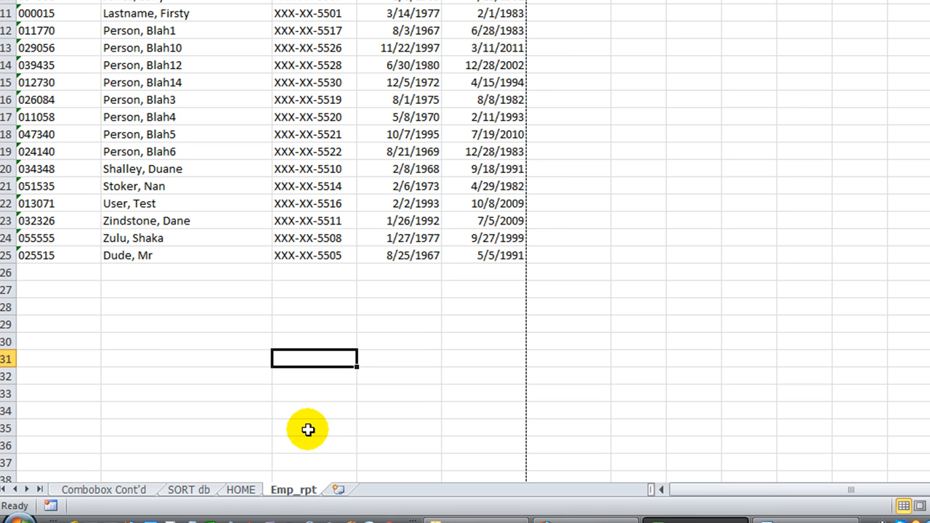
{"action": "mouse_move", "coordinate": [311, 477]}
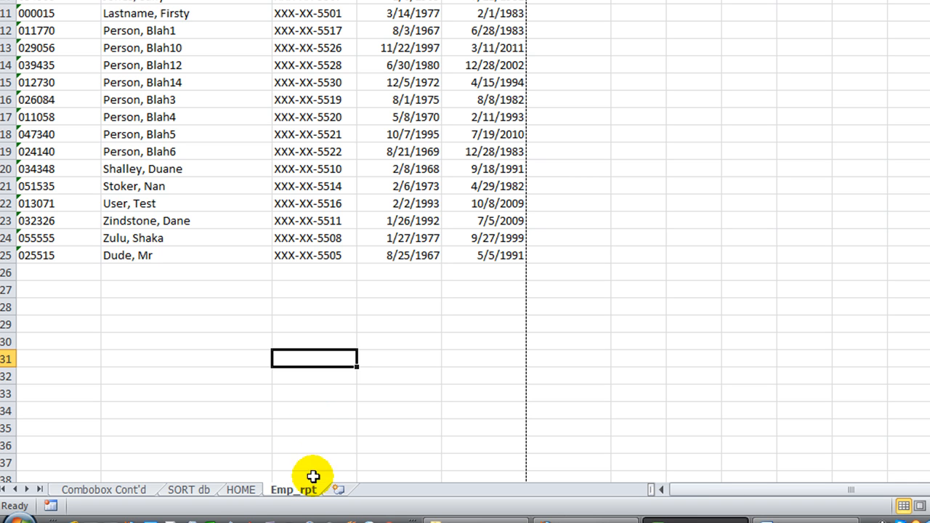
{"action": "mouse_move", "coordinate": [283, 354]}
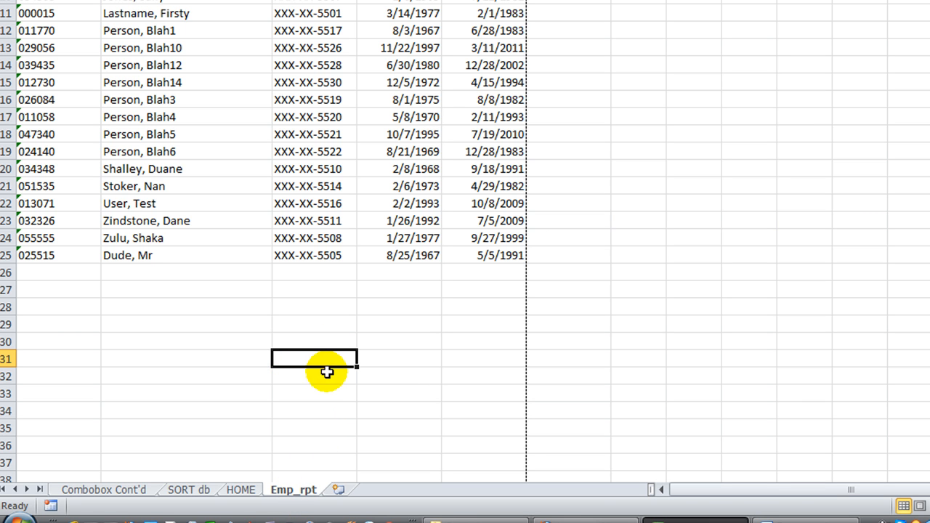
{"action": "mouse_move", "coordinate": [303, 398]}
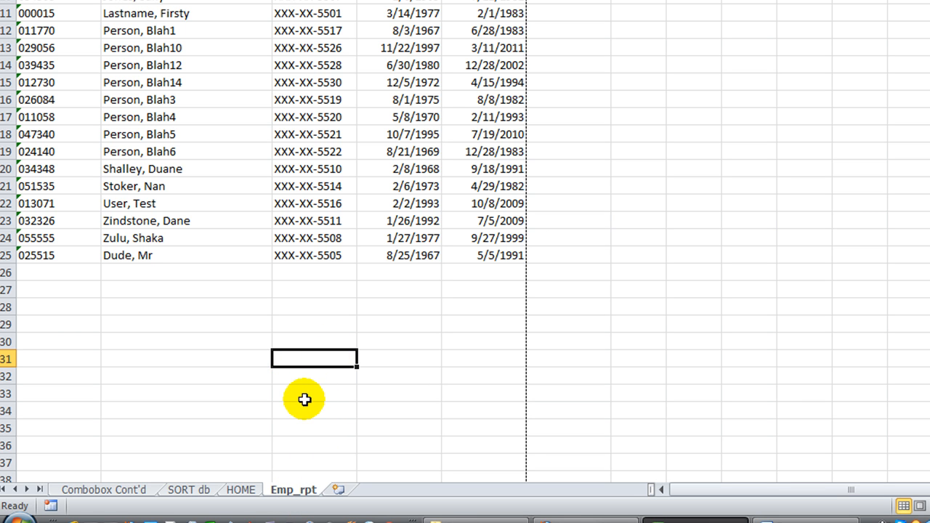